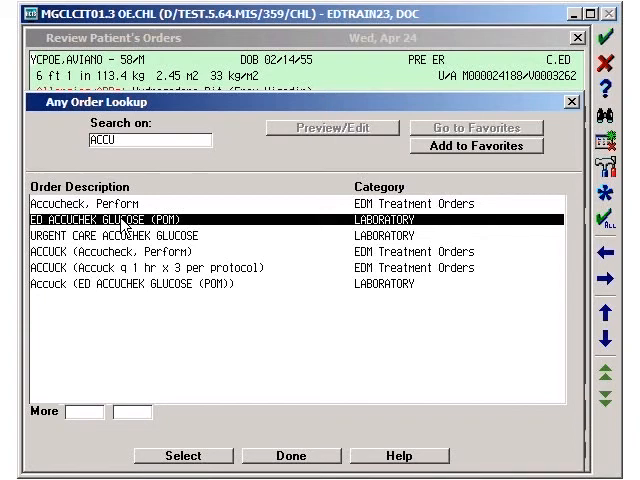
mouse_move(186, 321)
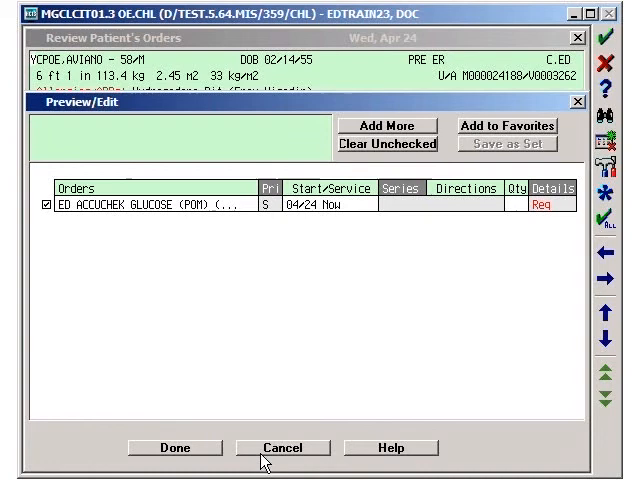
mouse_move(275, 302)
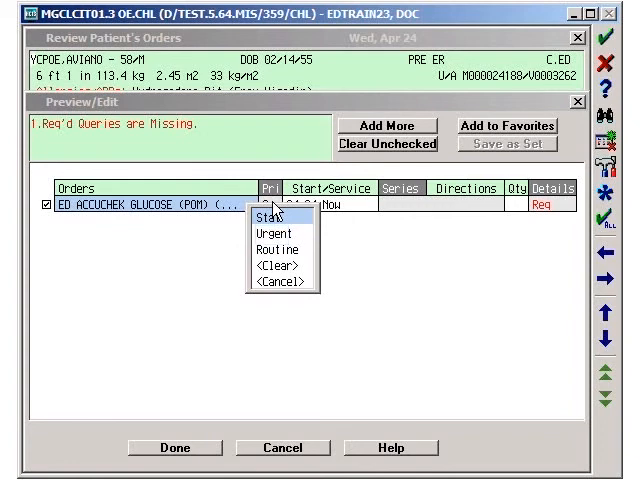
mouse_move(277, 226)
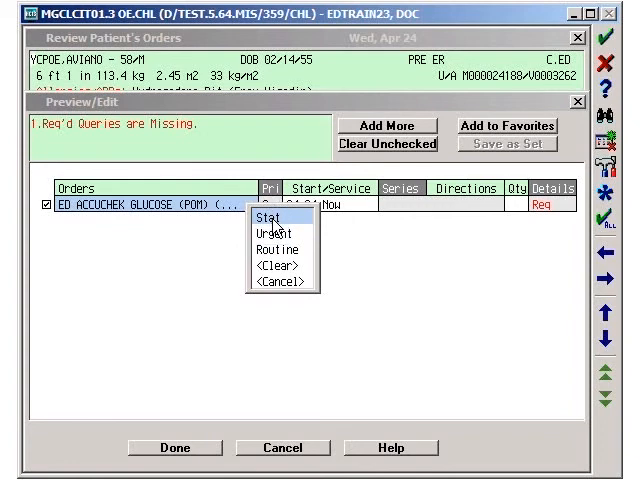
- Set the glucose order's priority to Urgent
left_click(279, 234)
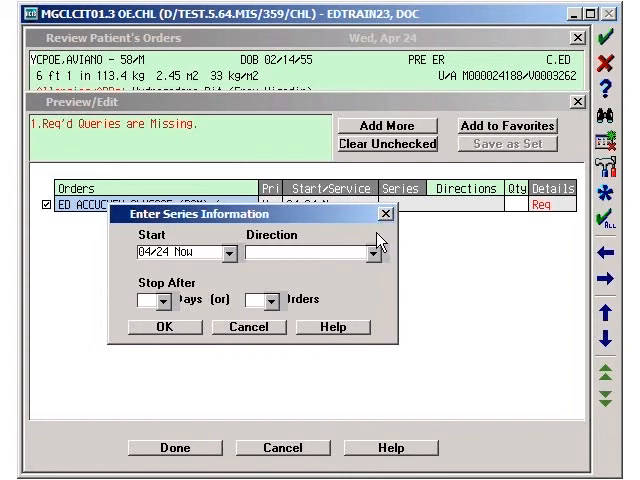
- Give the glucose order a Q2H series that stops after 3 orders
left_click(378, 254)
type("Q2H")
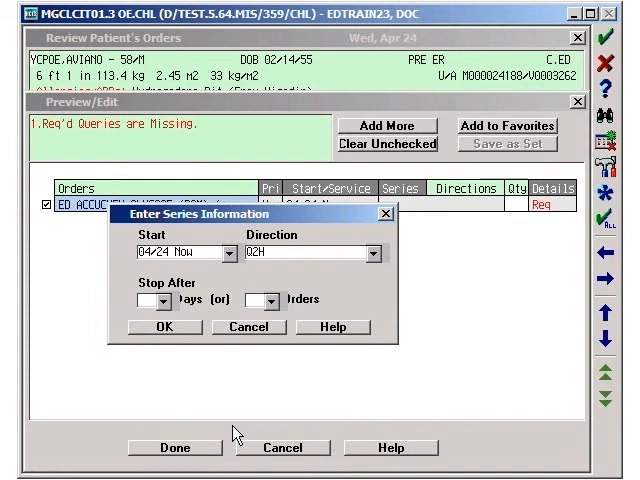
mouse_move(262, 413)
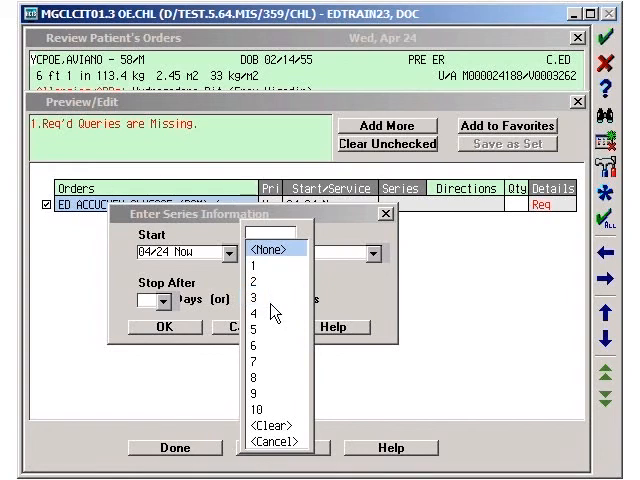
left_click(271, 300)
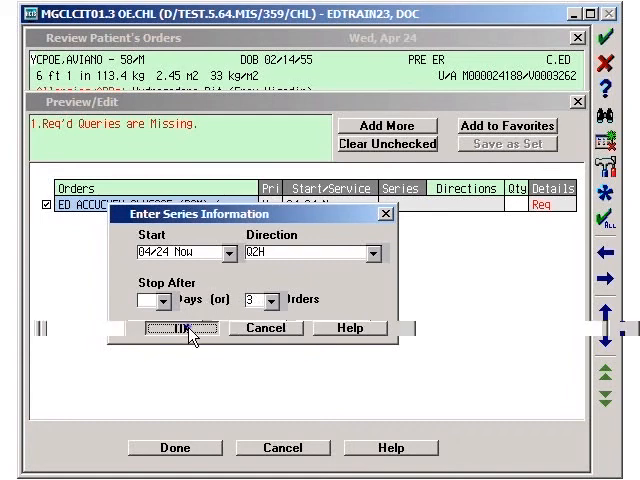
left_click(167, 327)
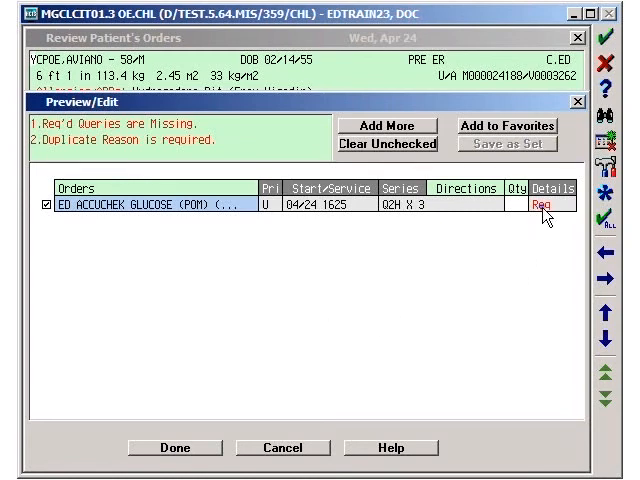
- Open the order's required details and add it despite existing duplicates
left_click(550, 207)
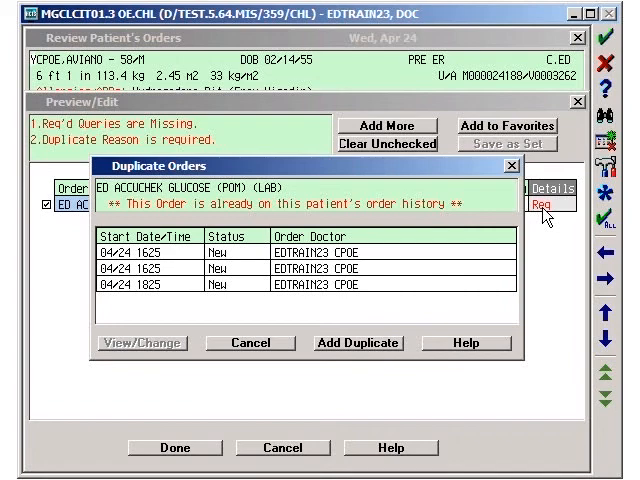
mouse_move(380, 290)
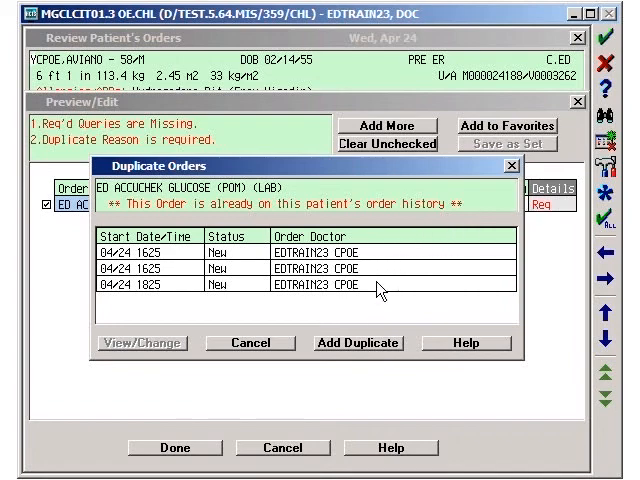
left_click(357, 342)
type("INSULIN")
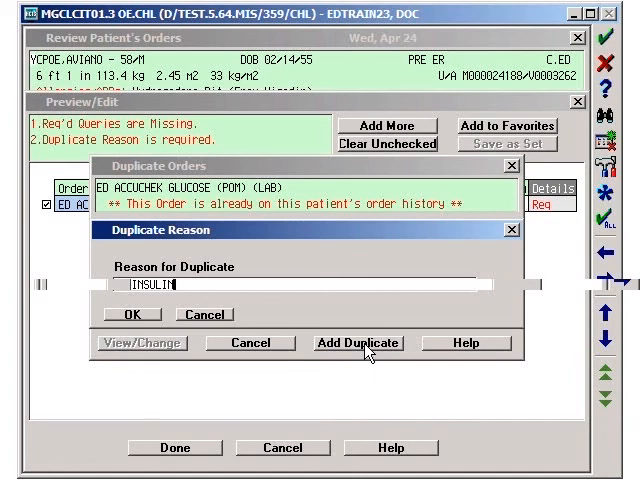
mouse_move(256, 327)
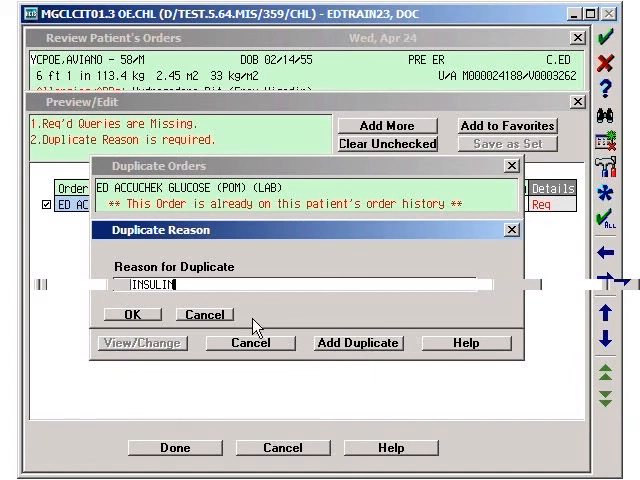
- Enter INSULIN PROTOCOL as the duplicate glucose order reason
type("PROTOCOL")
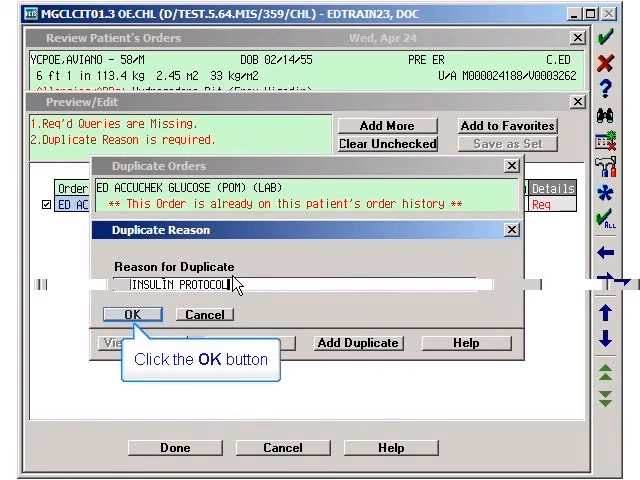
left_click(133, 314)
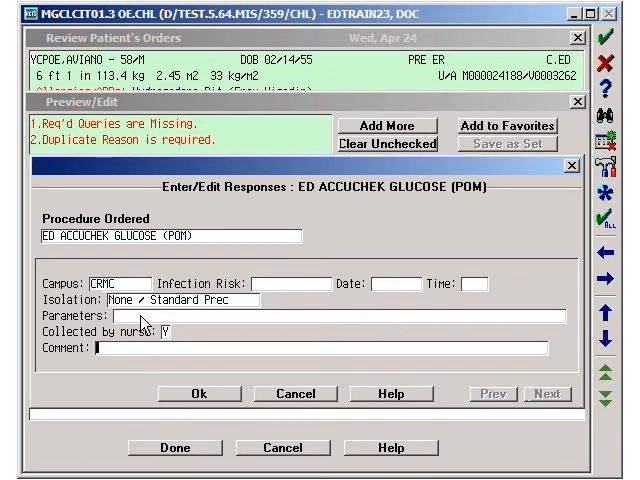
- Accept the glucose order responses and finish the Preview/Edit pending orders
left_click(201, 393)
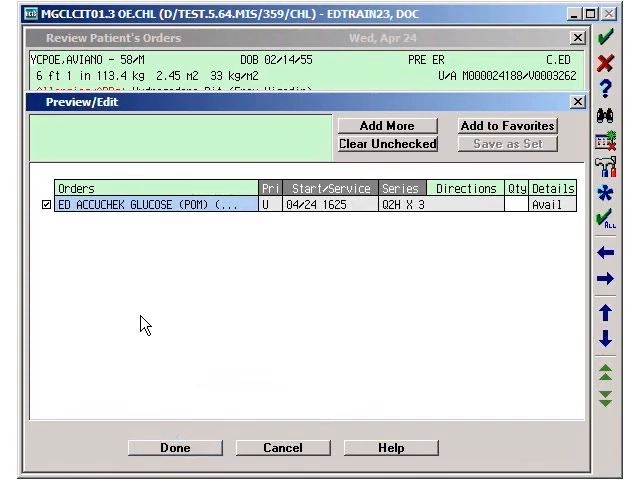
left_click(176, 447)
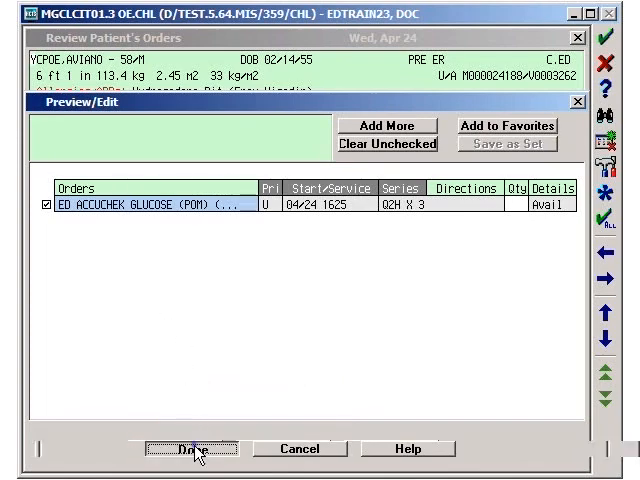
left_click(189, 449)
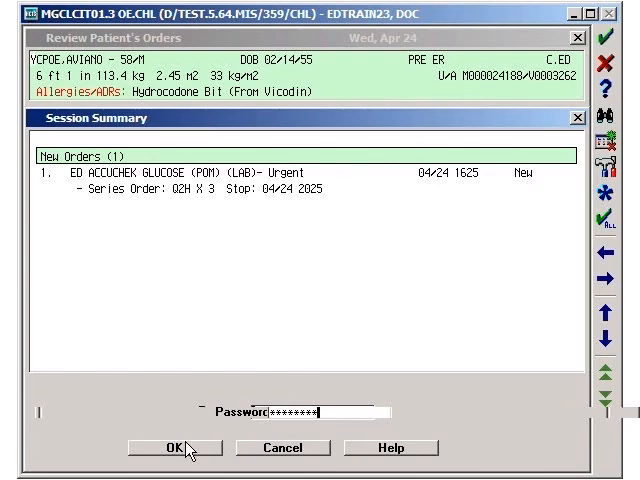
- Sign the session summary with the password to submit the glucose order
left_click(174, 447)
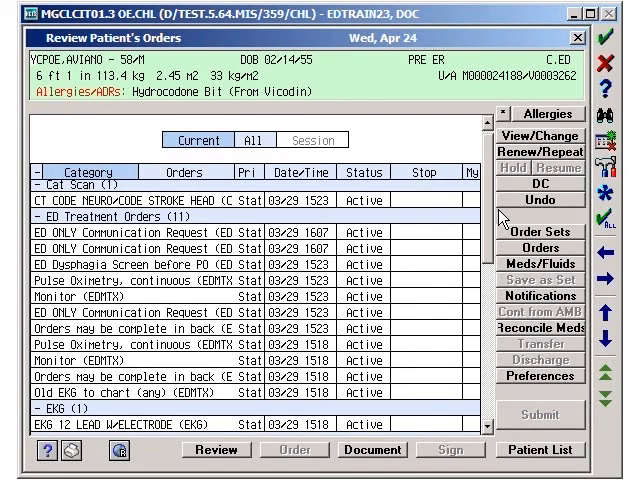
- Scroll the order review list to find the active glucose order under Laboratory
scroll("down", 3)
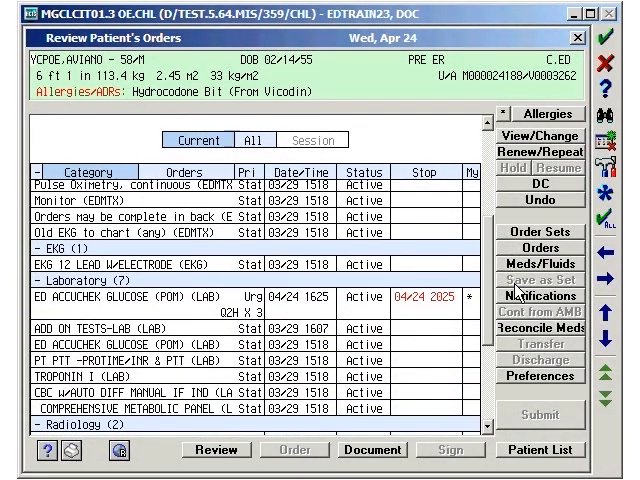